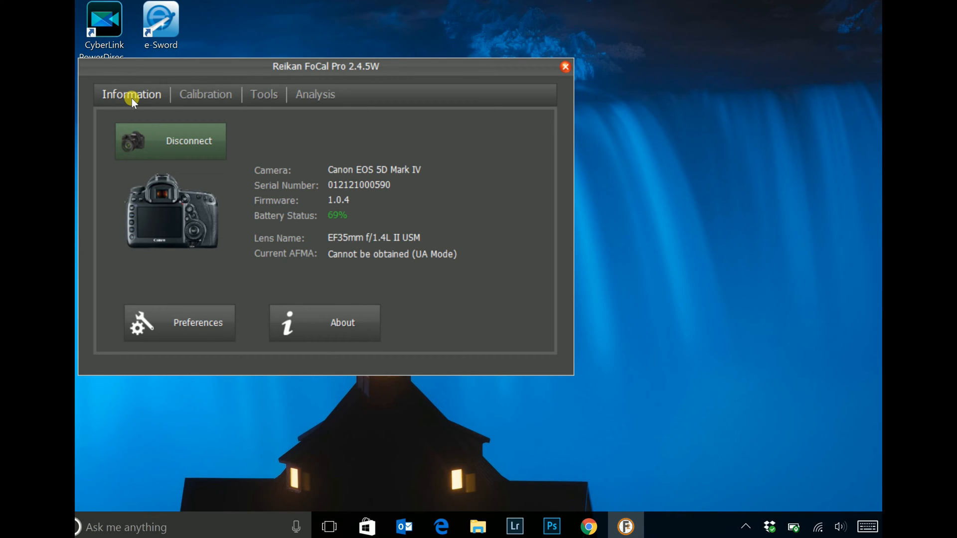
mouse_move(206, 101)
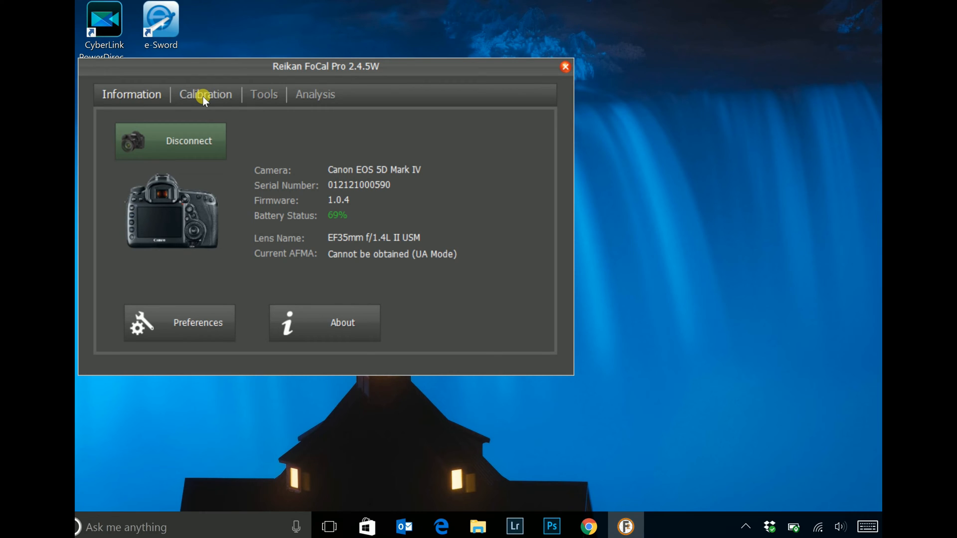
mouse_move(311, 76)
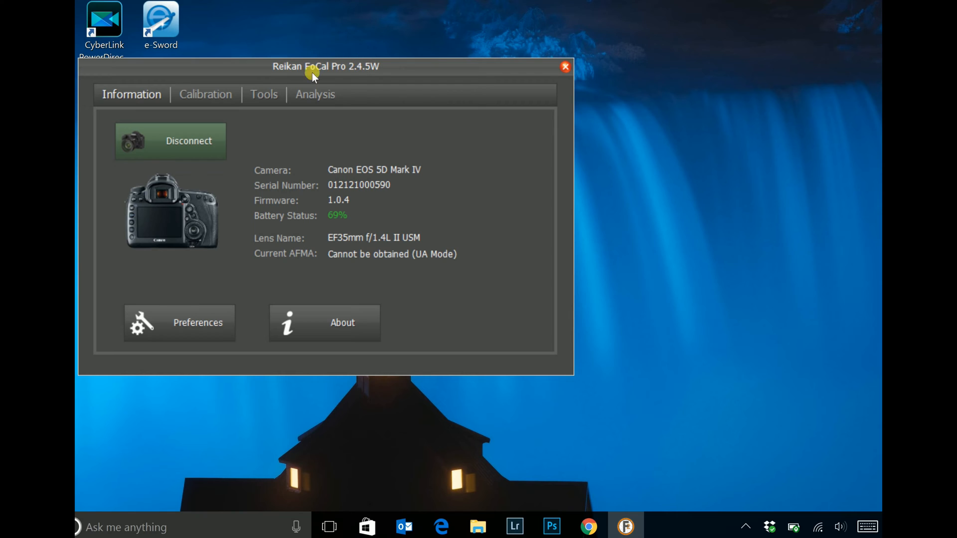
mouse_move(357, 80)
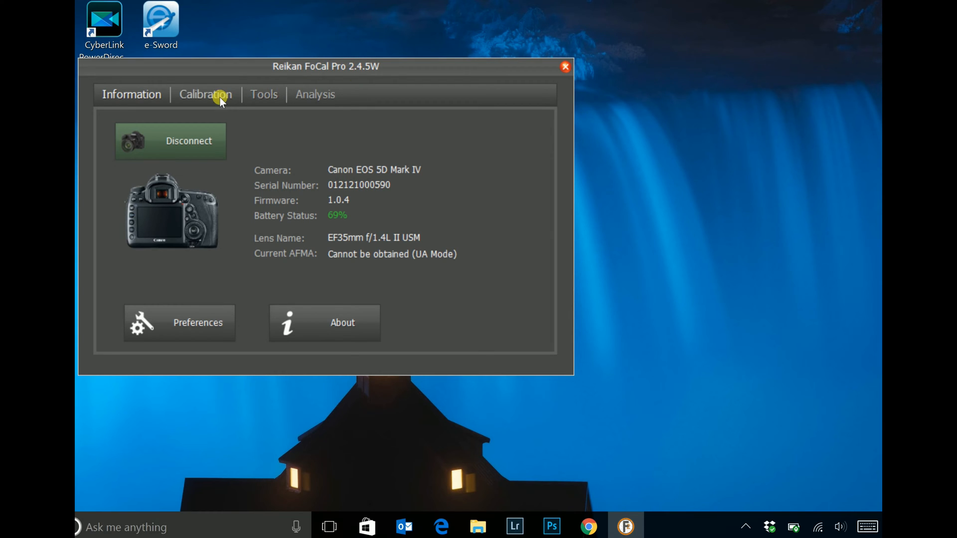
Open Automatic Focus Calibration from the Calibration options for the connected Canon EOS 5D Mark IV
left_click(206, 94)
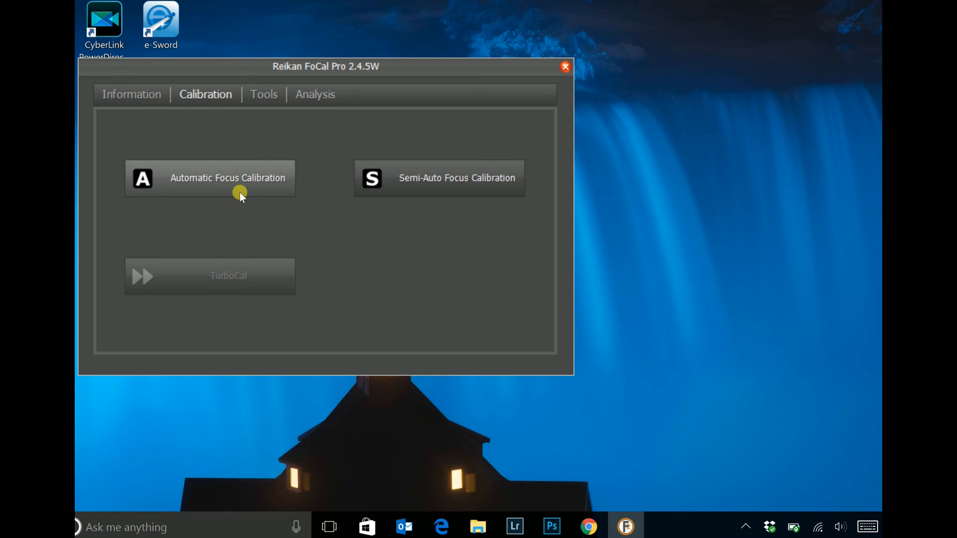
left_click(224, 178)
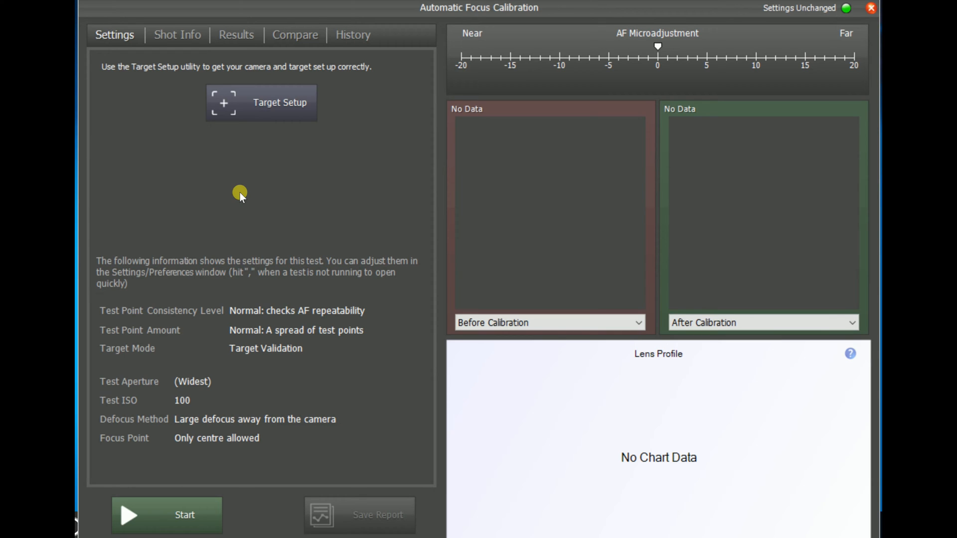
mouse_move(143, 523)
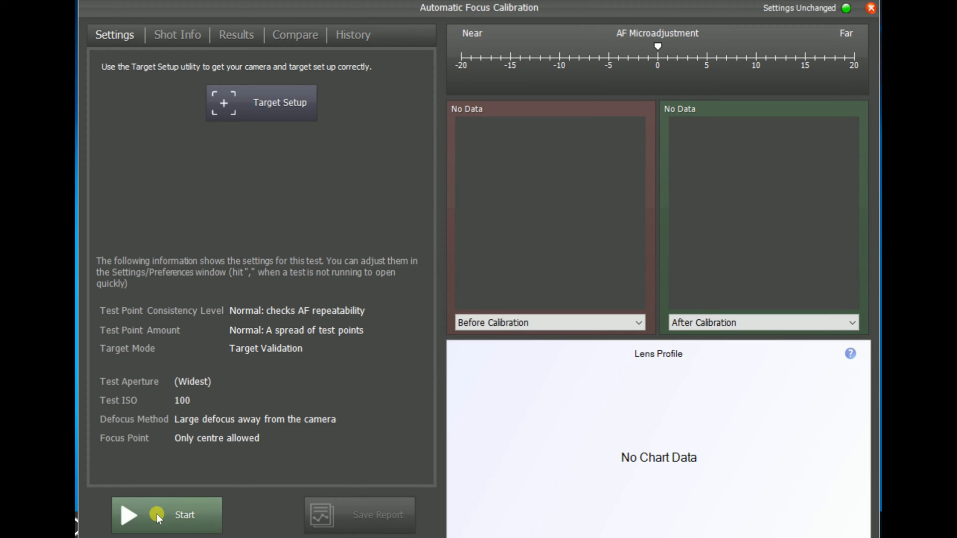
Start the calibration test and accept the Settings Store notice so the first shot runs
left_click(162, 529)
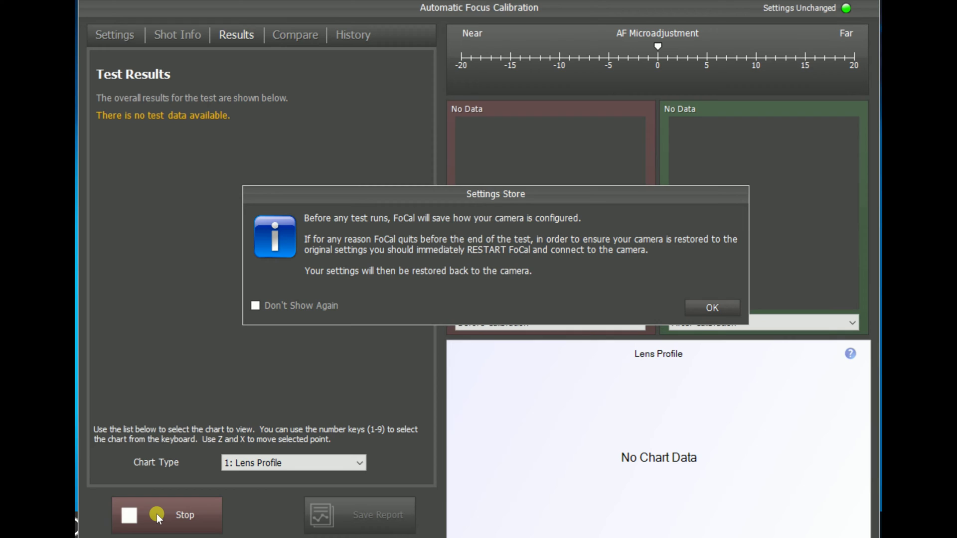
mouse_move(494, 426)
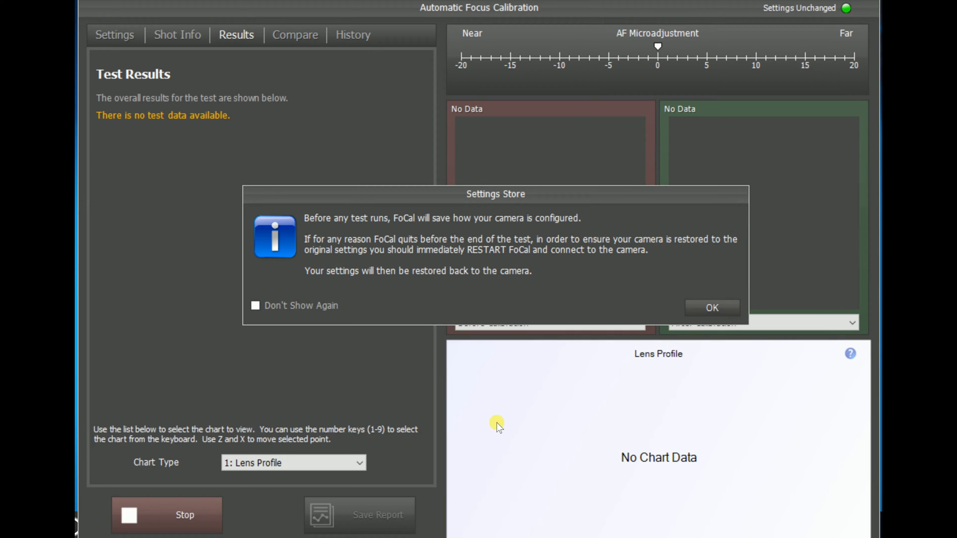
left_click(711, 307)
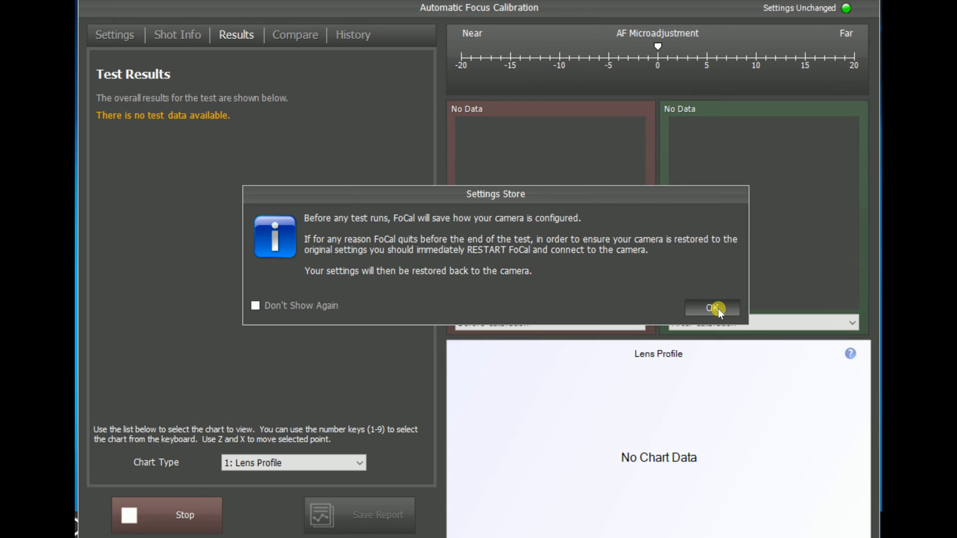
left_click(711, 308)
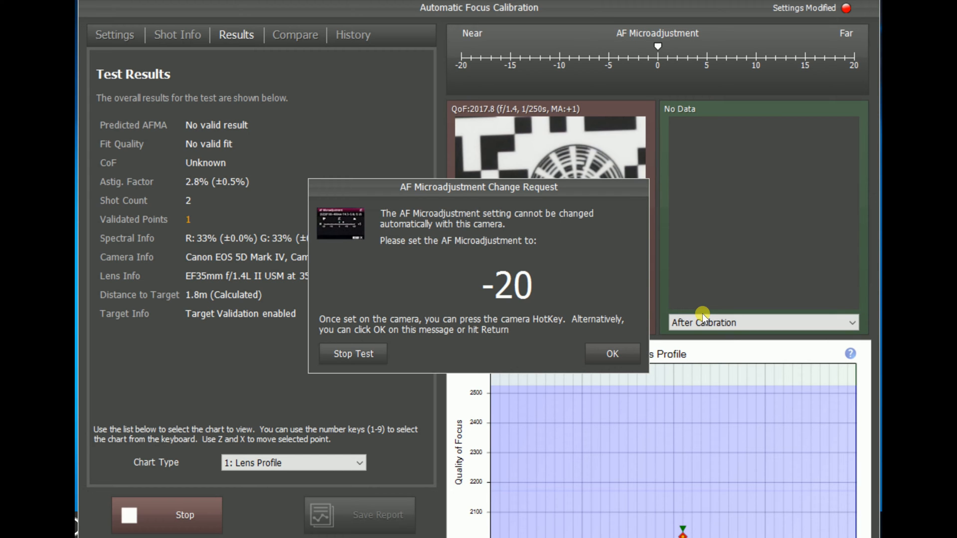
Confirm the -20 and -10 AF Microadjustment change requests to reach a good fit predicting +3
left_click(611, 353)
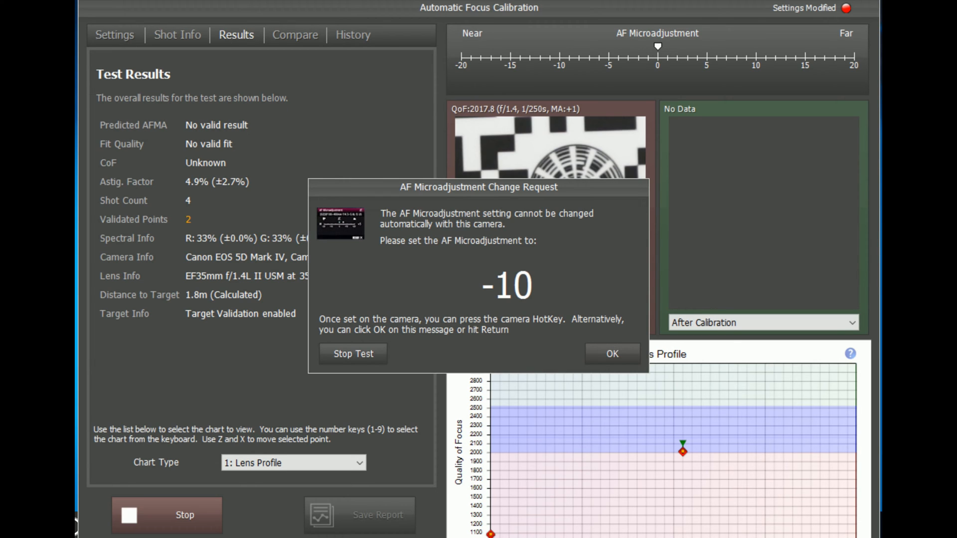
left_click(612, 352)
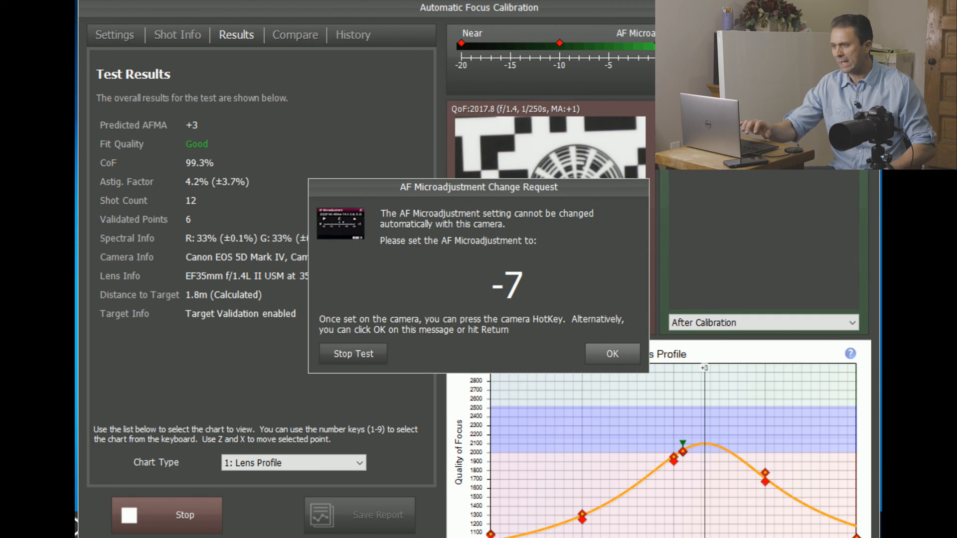
Confirm the -7 request and accept the final +3 AF Microadjustment result after 20 shots
left_click(612, 353)
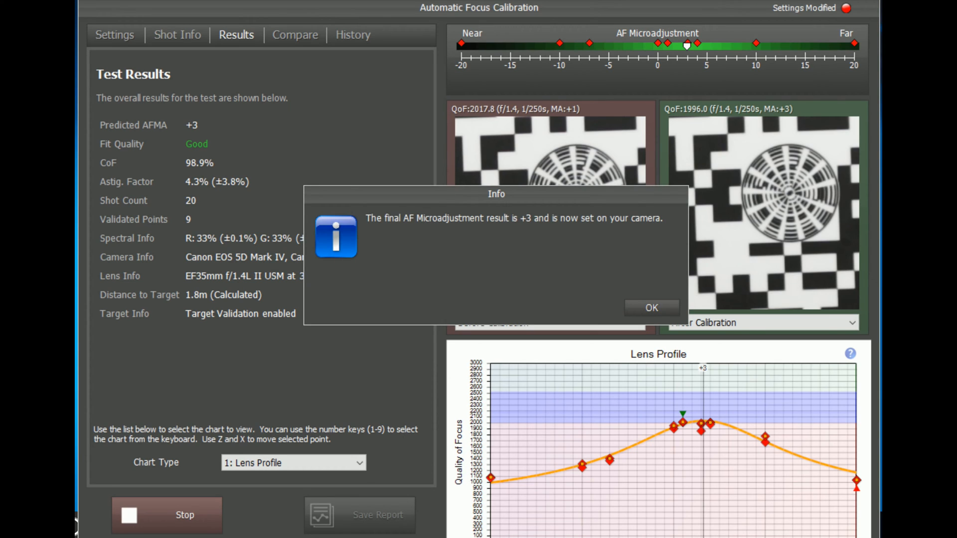
left_click(651, 307)
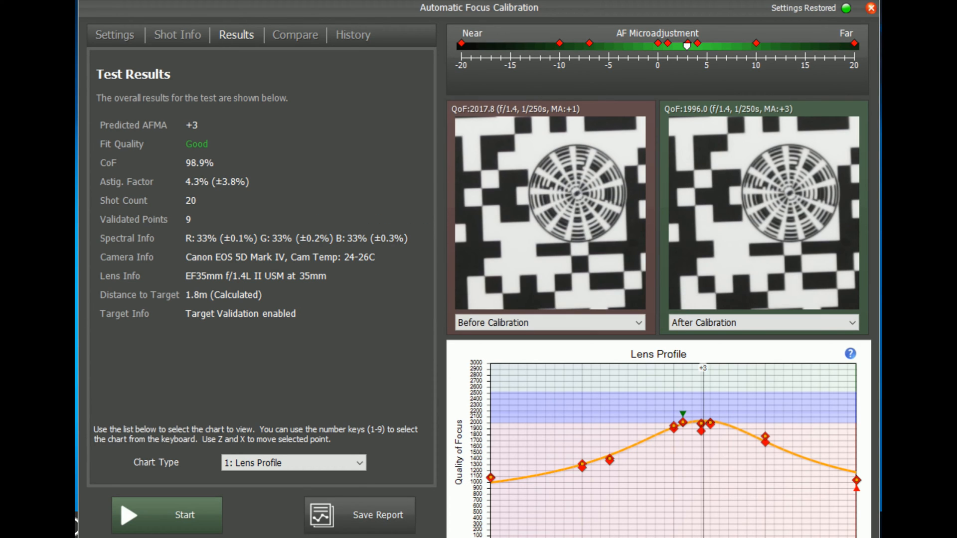